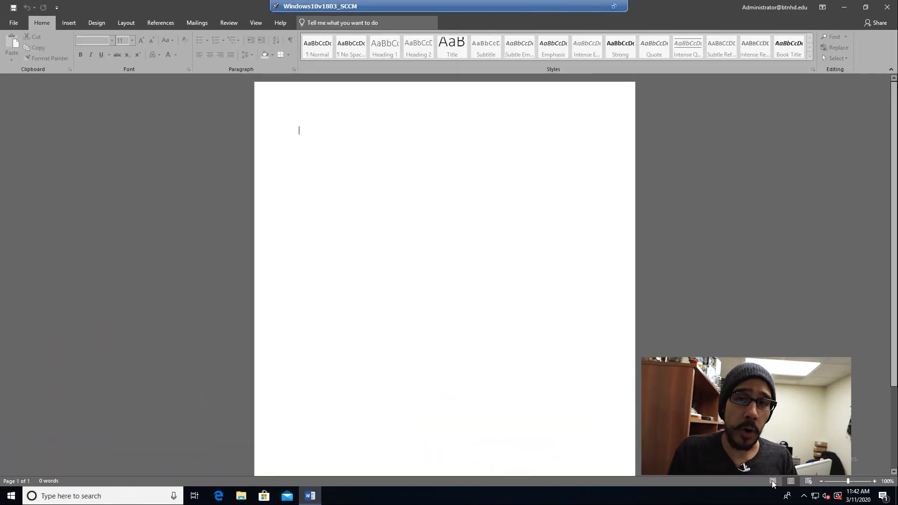
# - Show Word's Recent documents list on the Open page via File
pyautogui.click(13, 23)
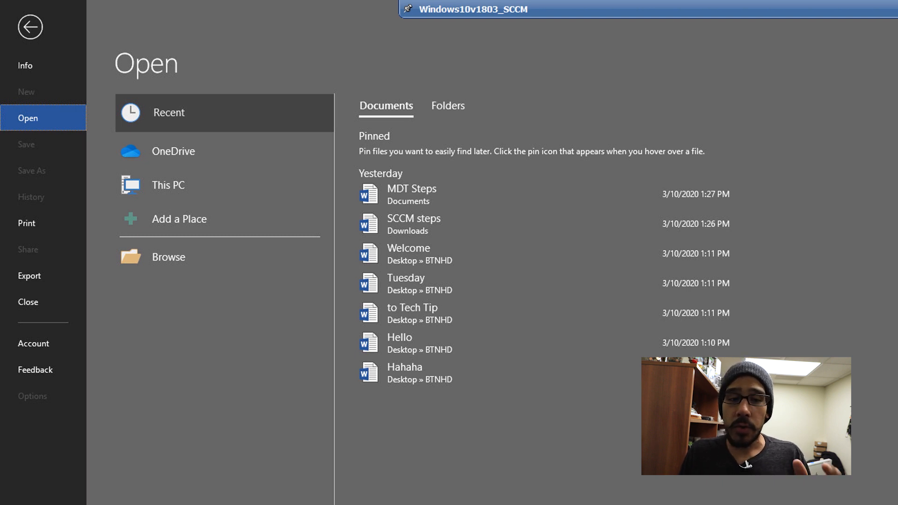
# - Open the Tuesday document from the Recent list via its right-click menu
pyautogui.rightClick(405, 282)
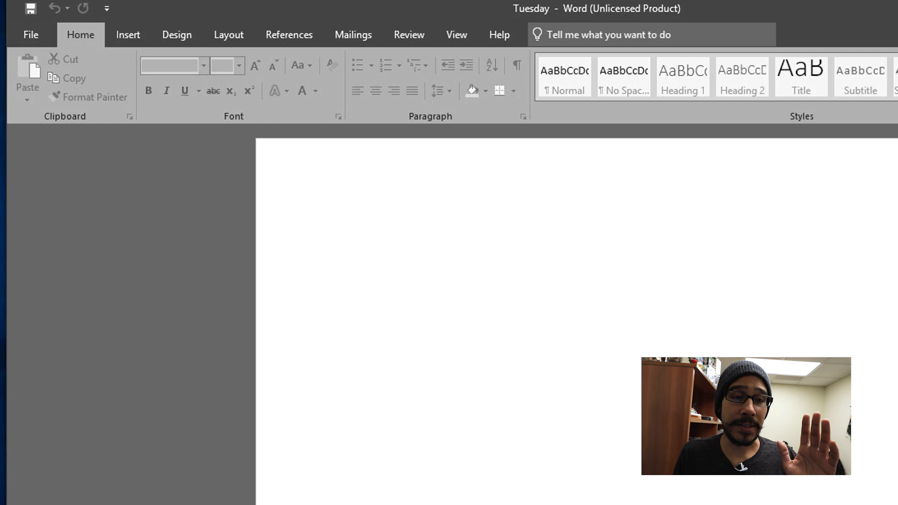
# - View Tuesday's Info showing it sits in Desktop » BTNHD at 0 bytes
pyautogui.click(30, 35)
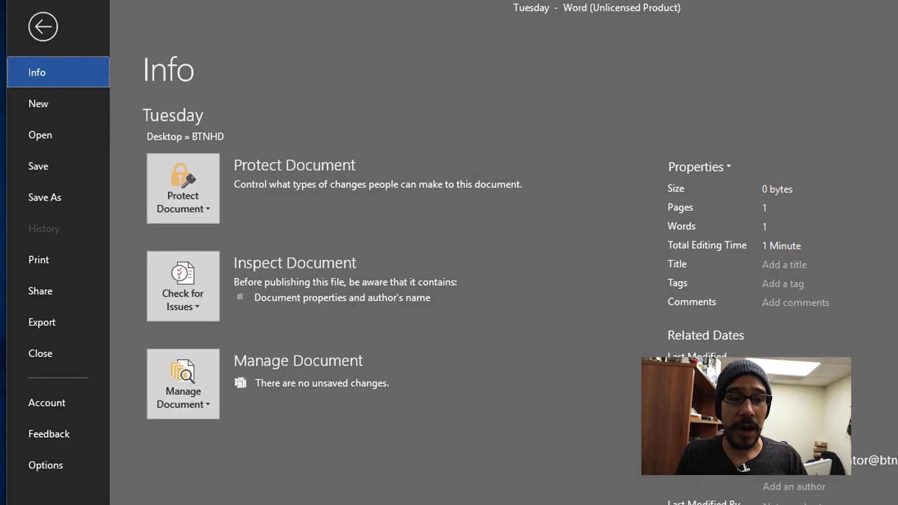
pyautogui.click(45, 198)
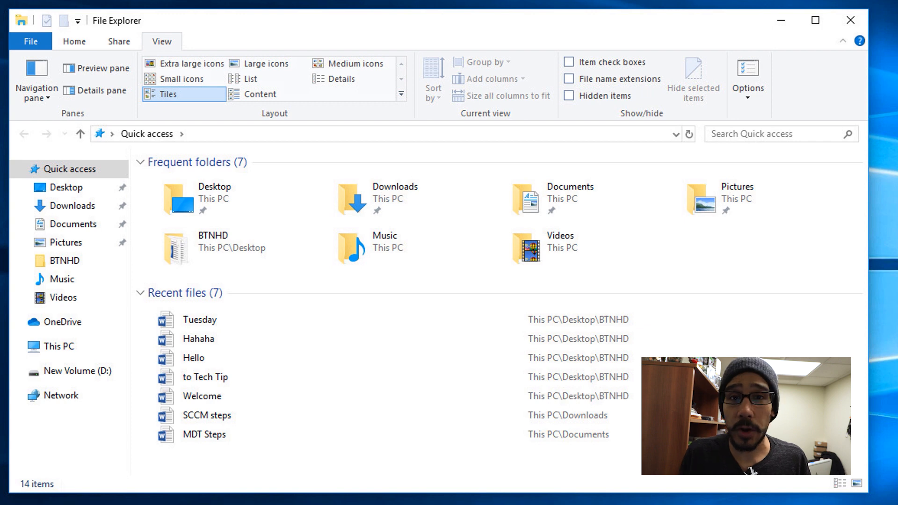
# - Start a search of File Explorer's Quick access for the file
pyautogui.click(55, 345)
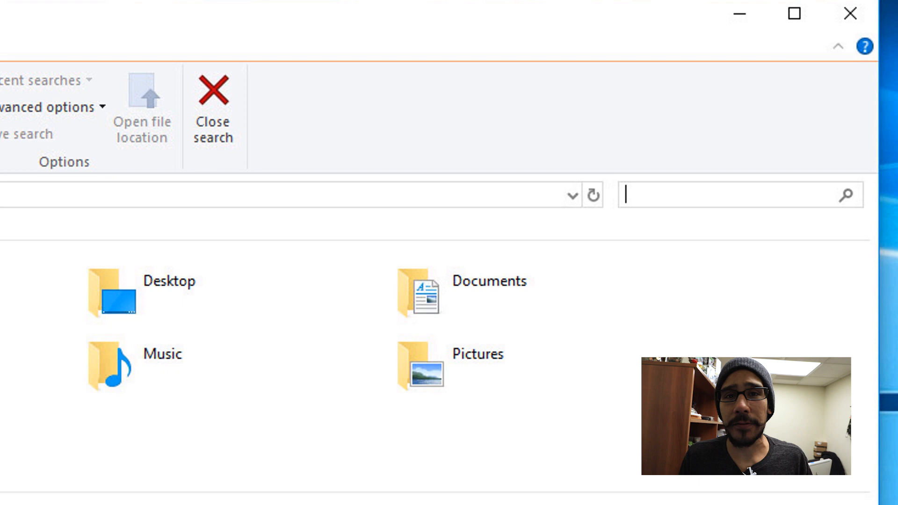
pyautogui.write('Tuesday')
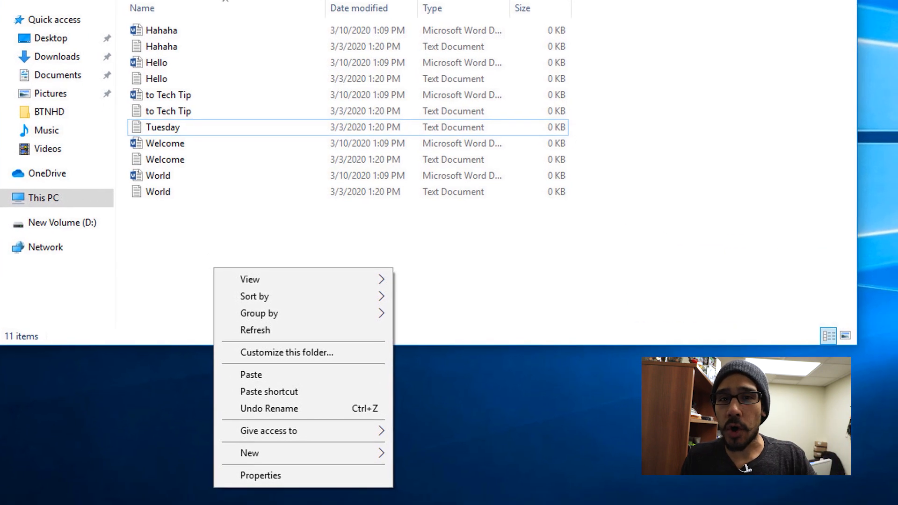
# - Open today's 3/11/2020 previous version of the BTNHD folder from its Properties
pyautogui.click(260, 475)
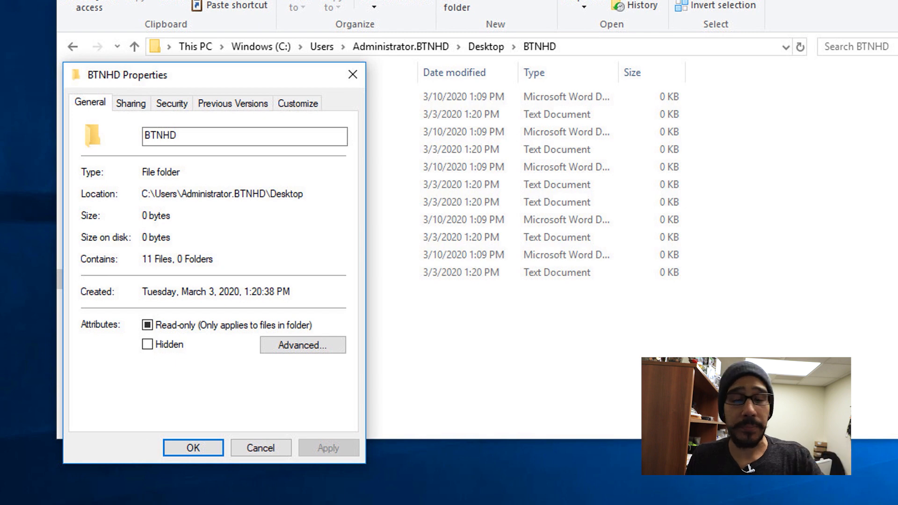
pyautogui.click(233, 102)
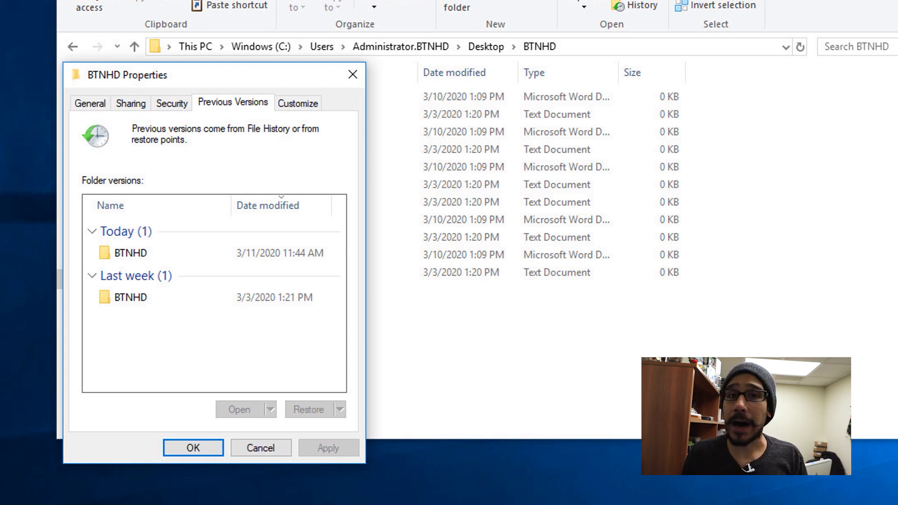
pyautogui.click(142, 253)
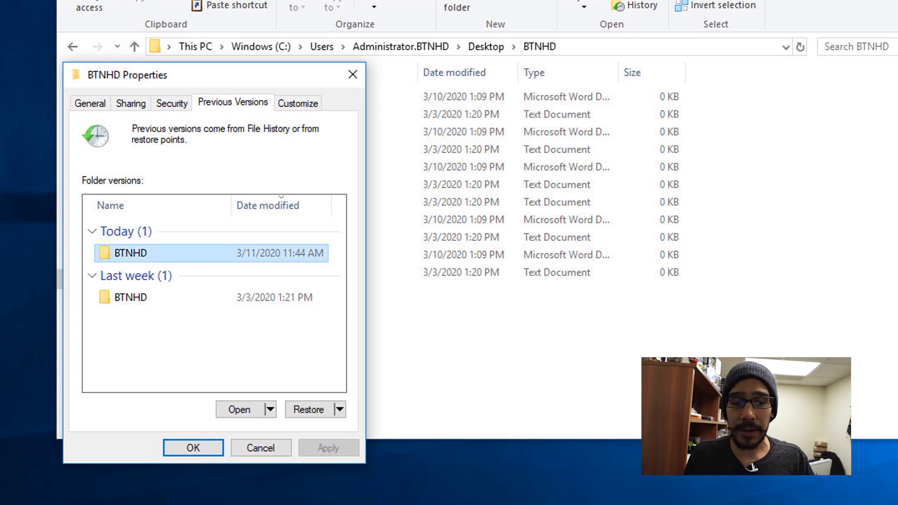
pyautogui.click(270, 410)
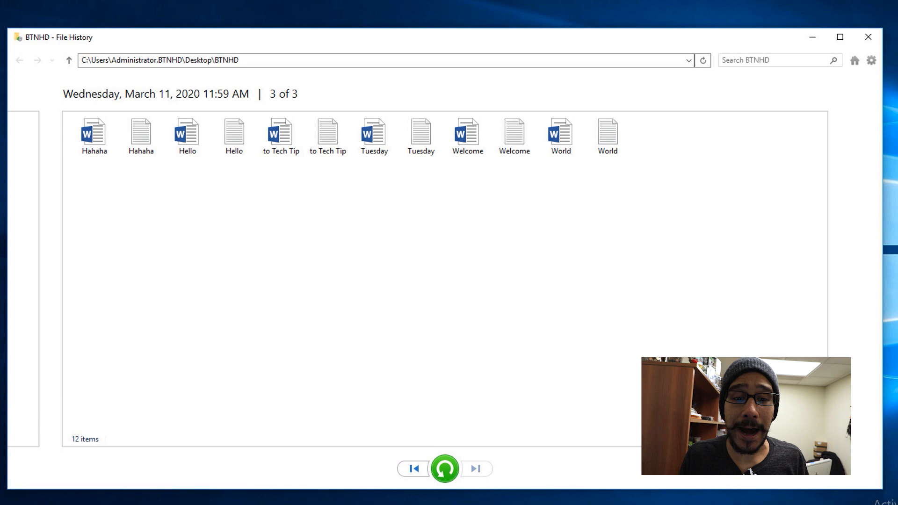
# - Browse the March 11 File History backup of BTNHD to locate Tuesday
pyautogui.click(373, 133)
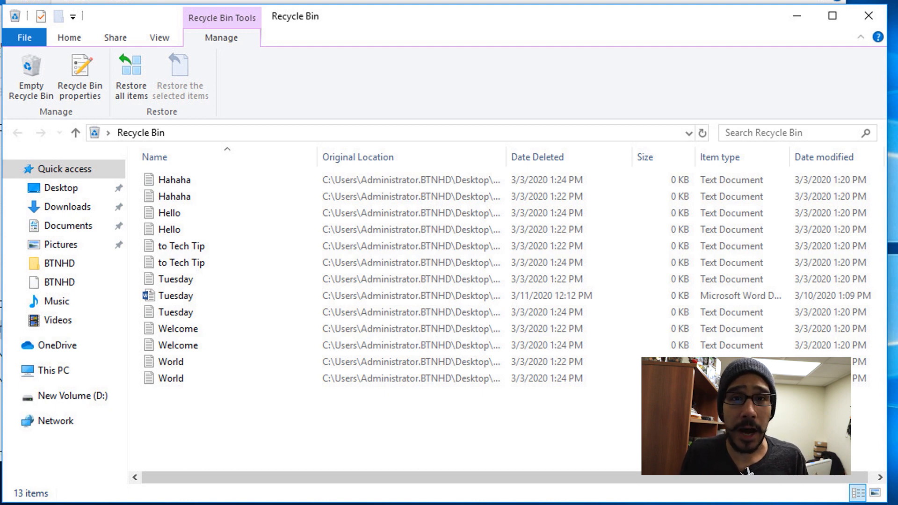
# - Select the Tuesday Word document deleted 3/11/2020 12:12 PM in the Recycle Bin
pyautogui.click(176, 294)
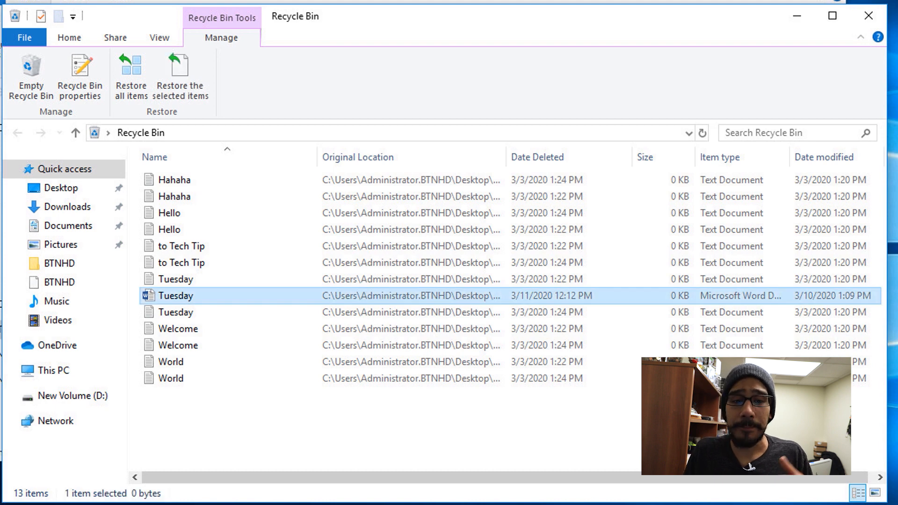